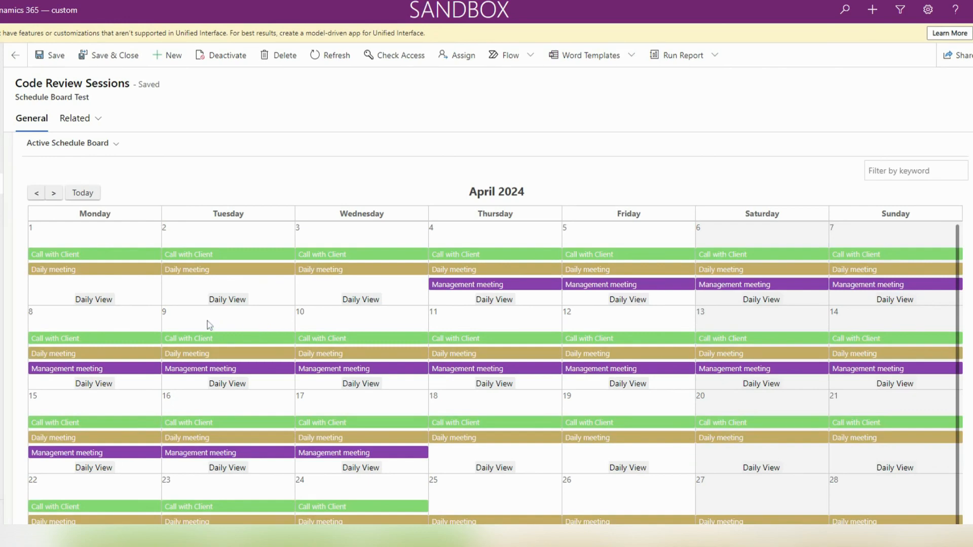
pyautogui.moveTo(62, 285)
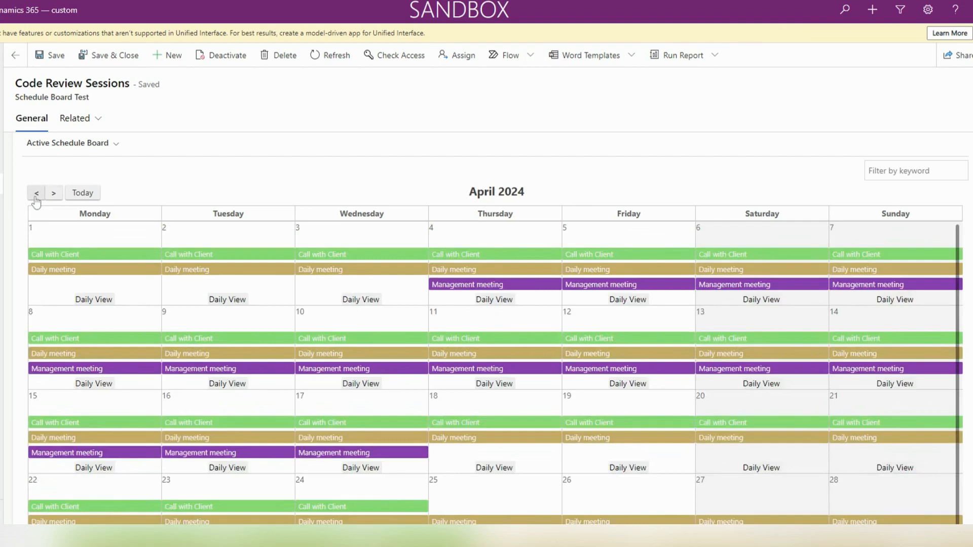
# Move the Code Review Sessions schedule board back one month to March 2024
pyautogui.click(36, 193)
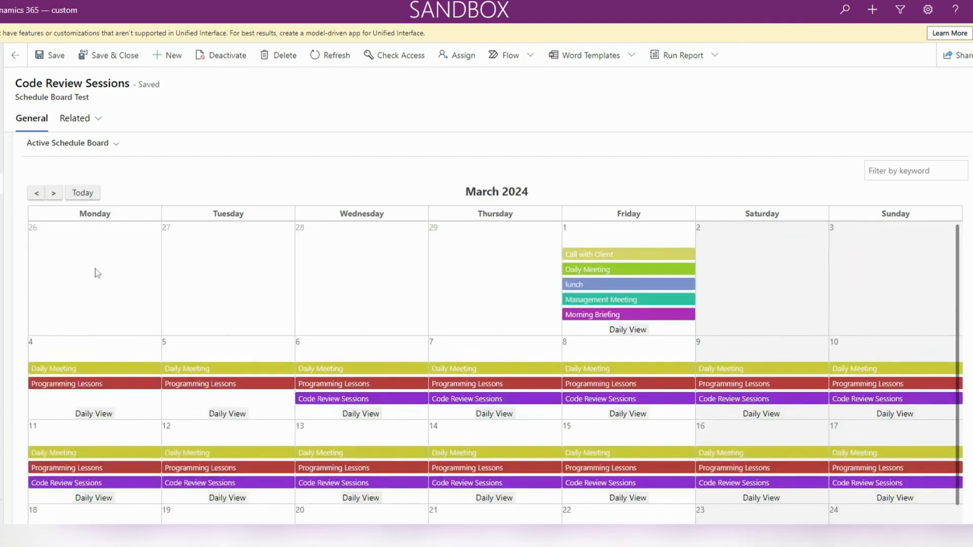
pyautogui.moveTo(627, 332)
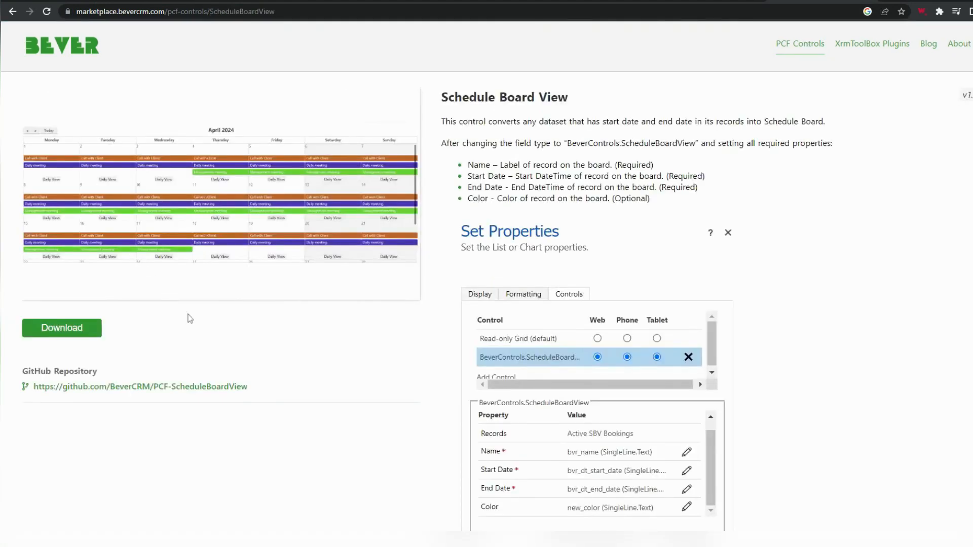
pyautogui.click(61, 328)
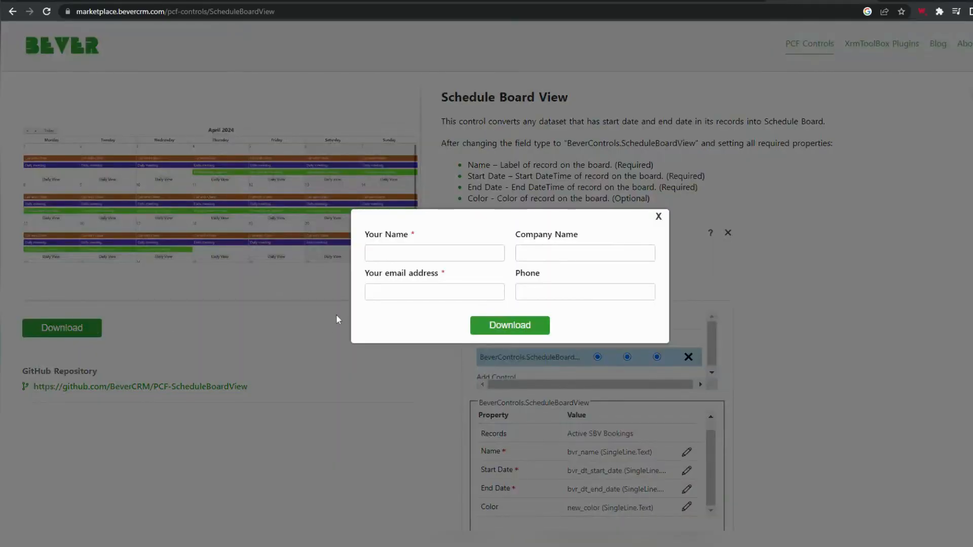
pyautogui.write('Contoso LTD')
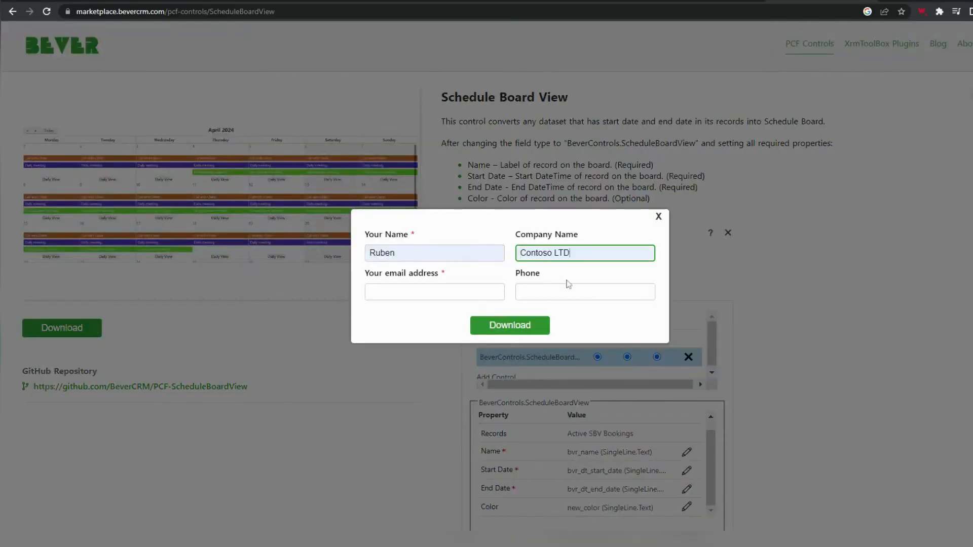
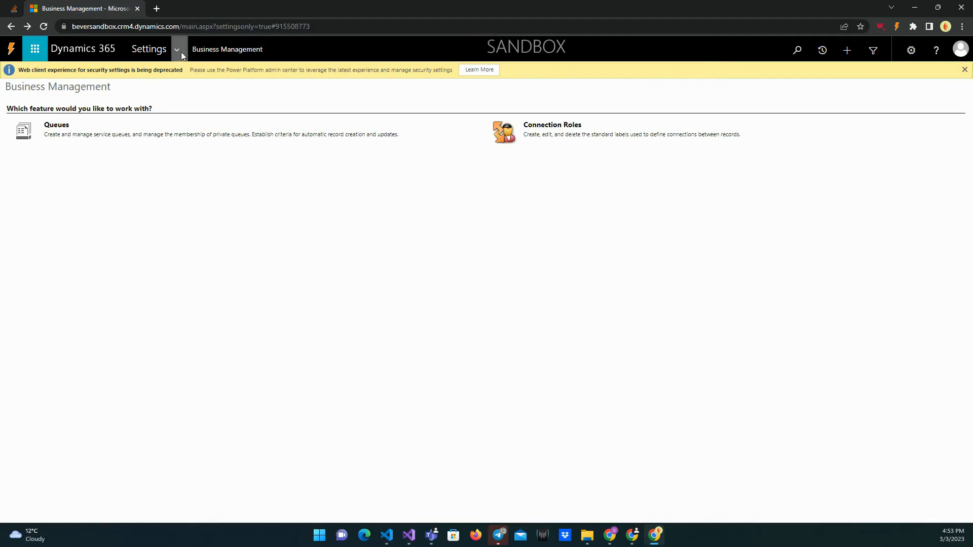
# Import the managed solution package ScheduleBoardView_1_0_0_managed.zip from Settings > Solutions
pyautogui.click(176, 49)
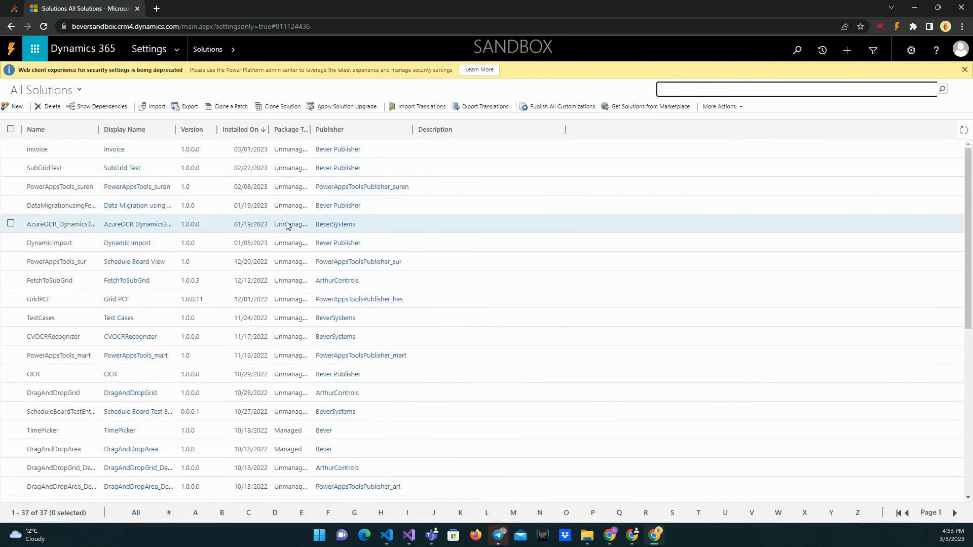
pyautogui.click(156, 105)
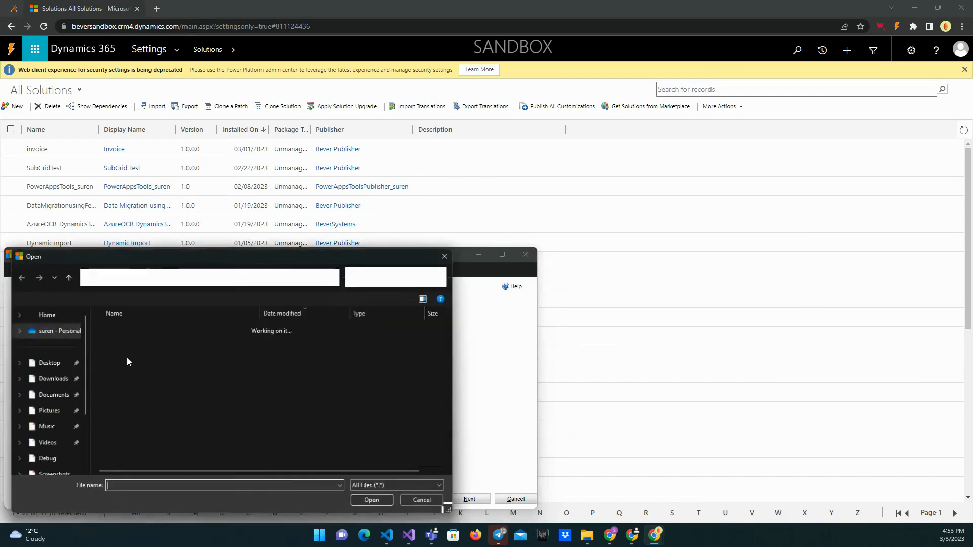
pyautogui.click(371, 499)
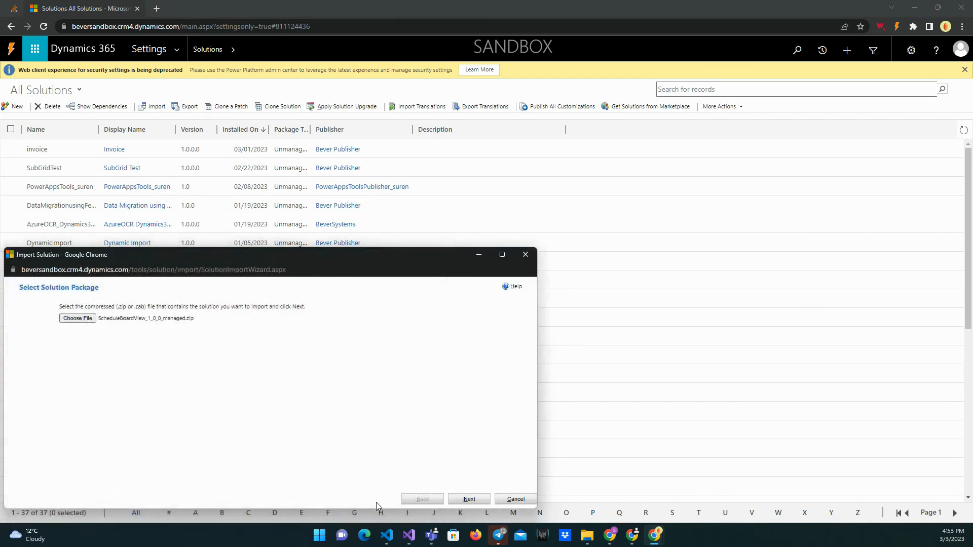
pyautogui.moveTo(445, 490)
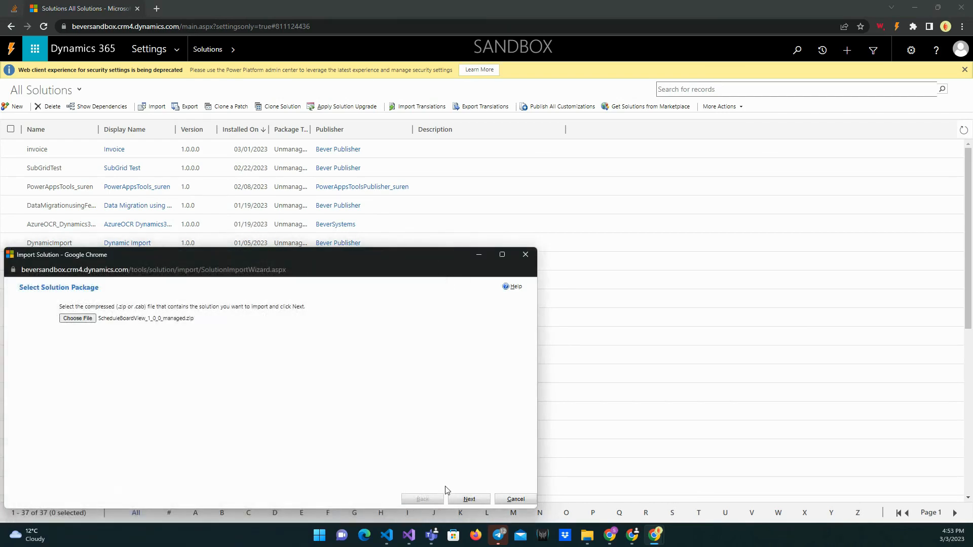
pyautogui.click(468, 499)
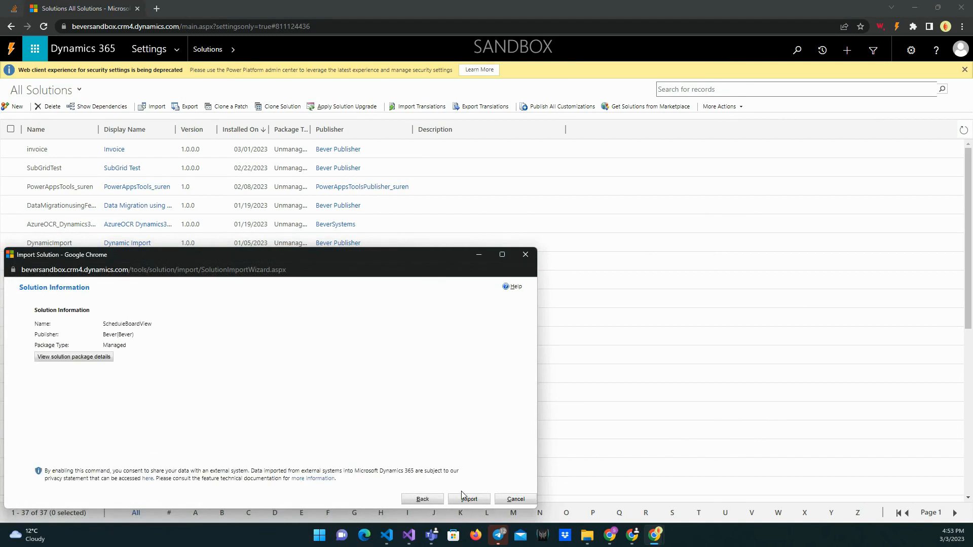
pyautogui.click(468, 498)
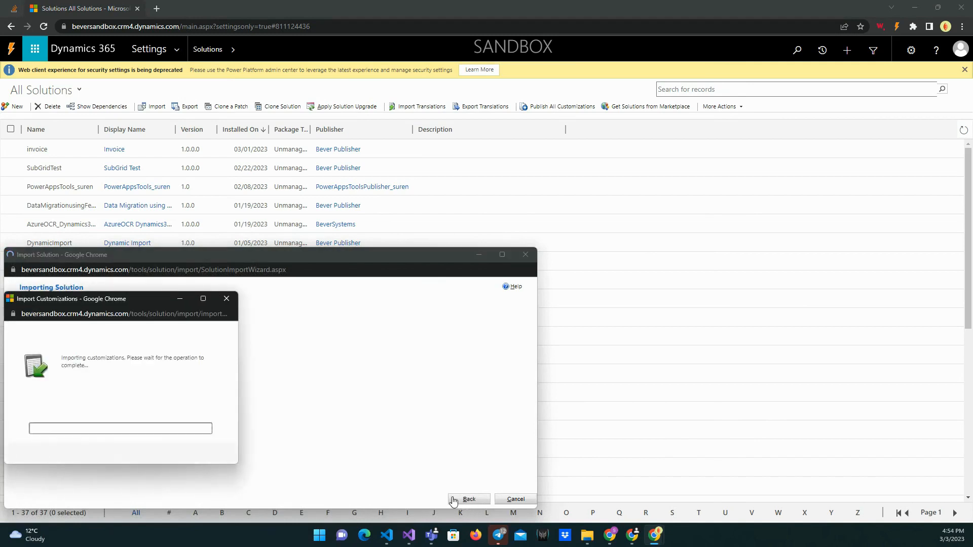
# Open the Main Schedule Board form in the editor and show the subgrid's control properties
pyautogui.click(468, 498)
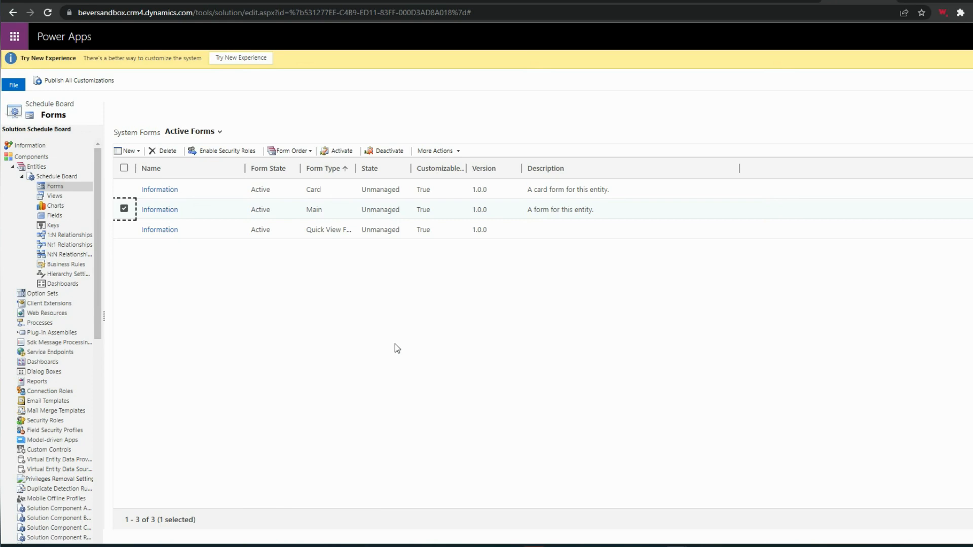
pyautogui.doubleClick(159, 210)
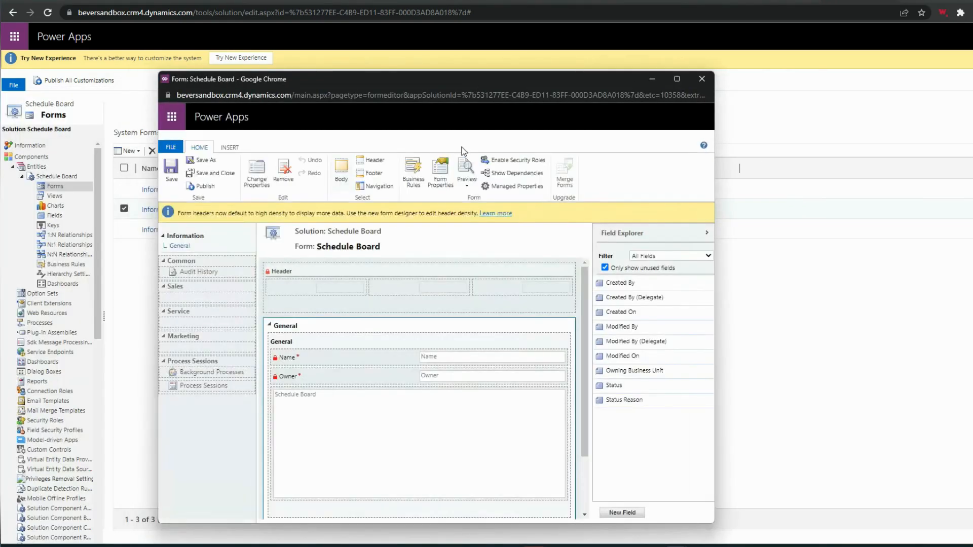
pyautogui.click(380, 425)
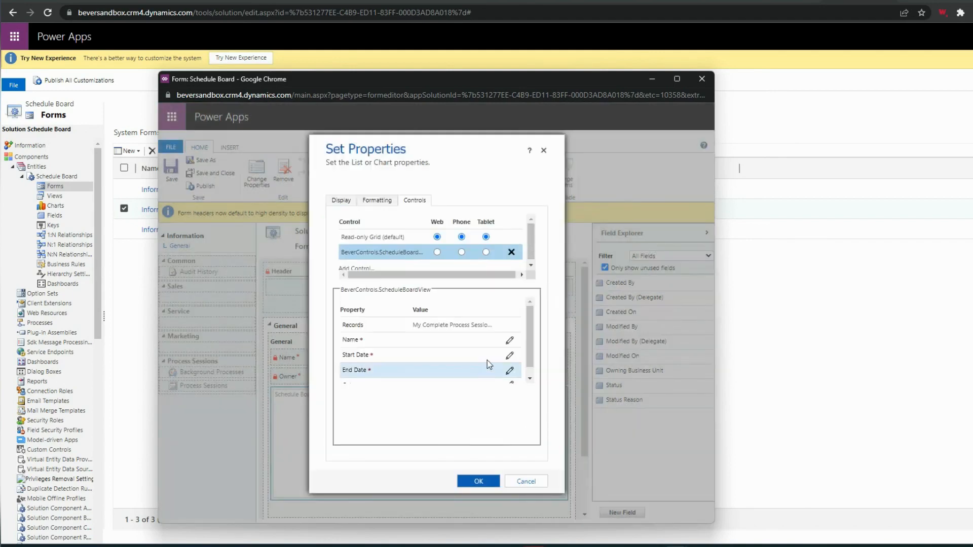
# Use BeverControls.ScheduleBoardView on Web, Phone and Tablet, binding Name to bvr_name
pyautogui.click(437, 251)
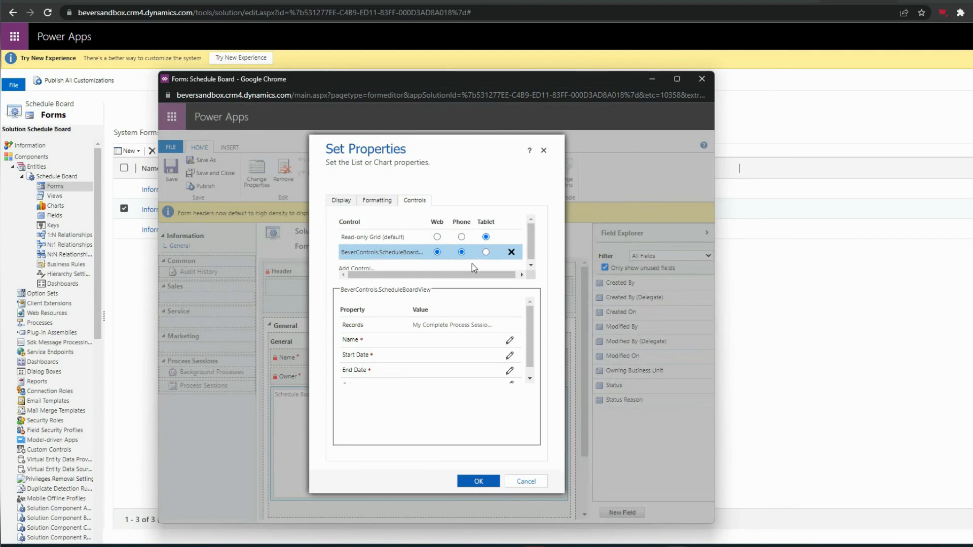
pyautogui.click(485, 252)
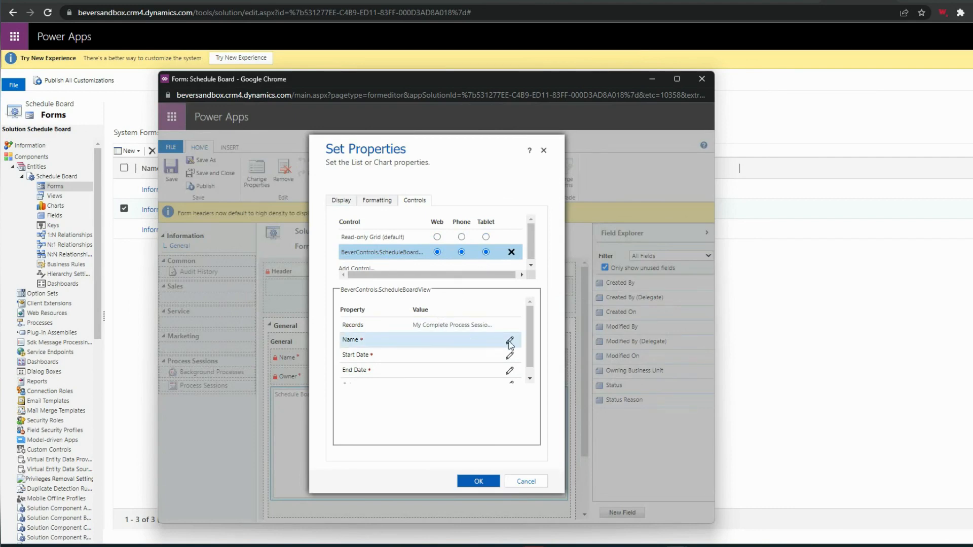
pyautogui.click(509, 341)
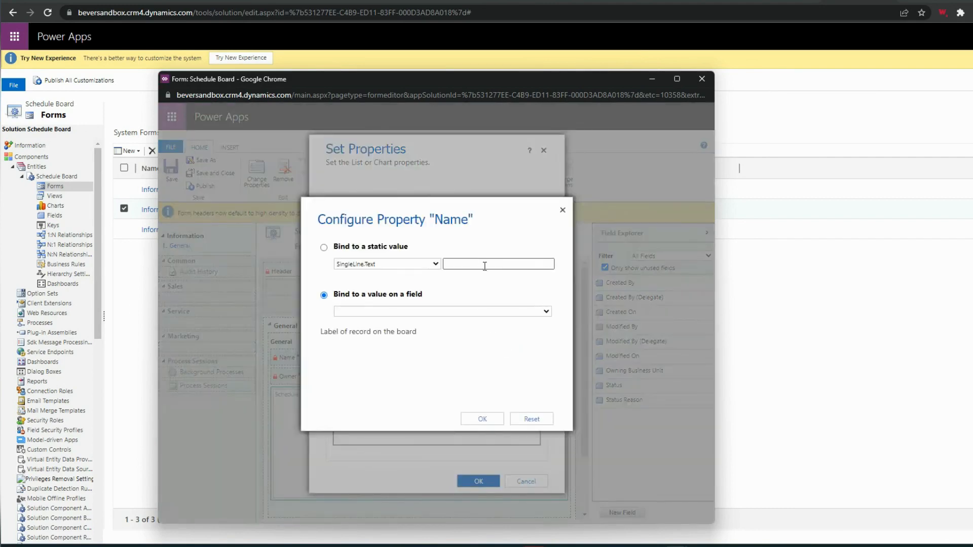
pyautogui.write('bvr_na')
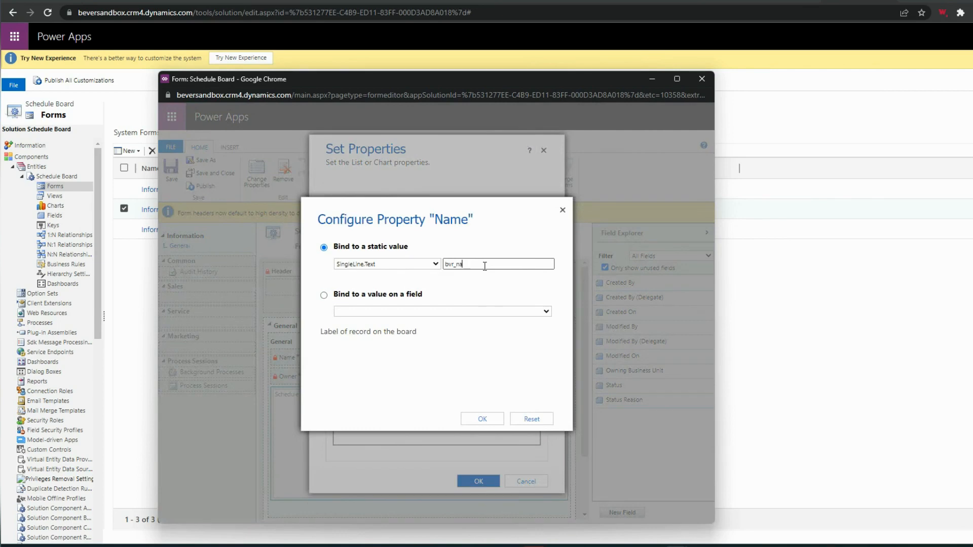
pyautogui.click(481, 419)
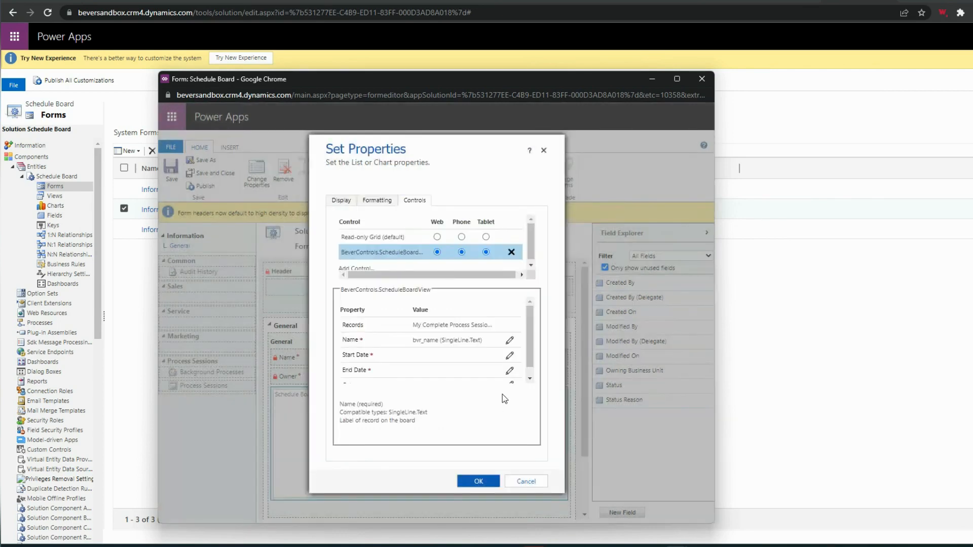
# Bind Start Date to bvr_start and End Date to bvr_end, then confirm the control settings
pyautogui.click(509, 355)
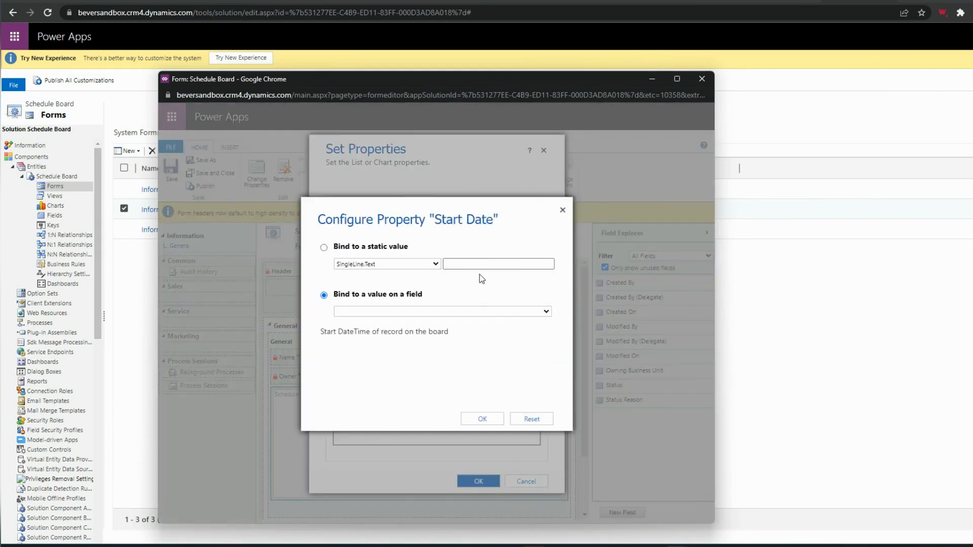
pyautogui.write('bvl')
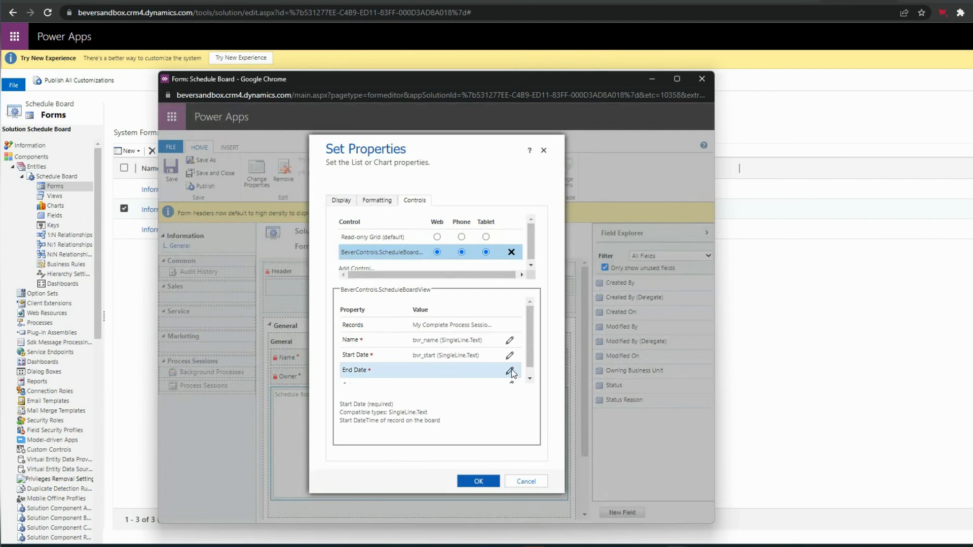
pyautogui.click(509, 370)
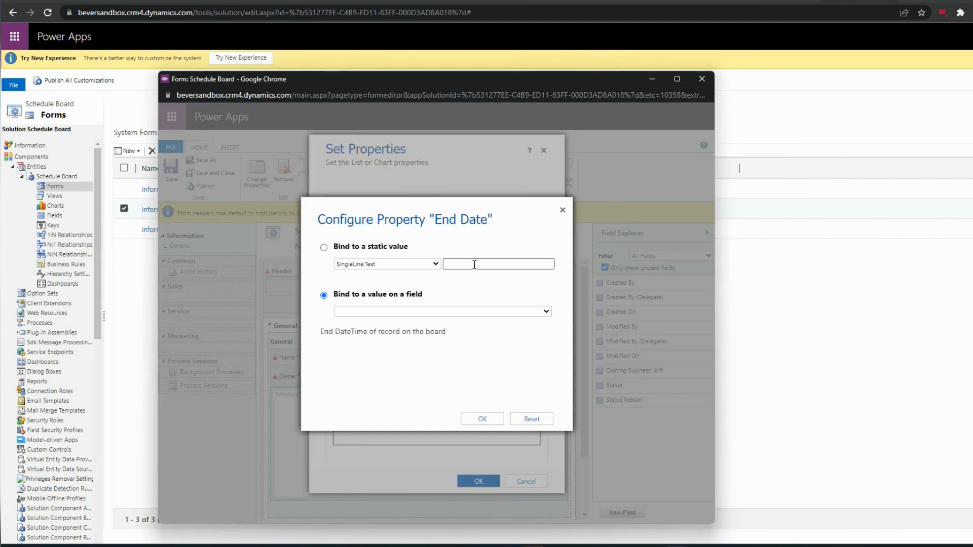
pyautogui.write('bvr_end')
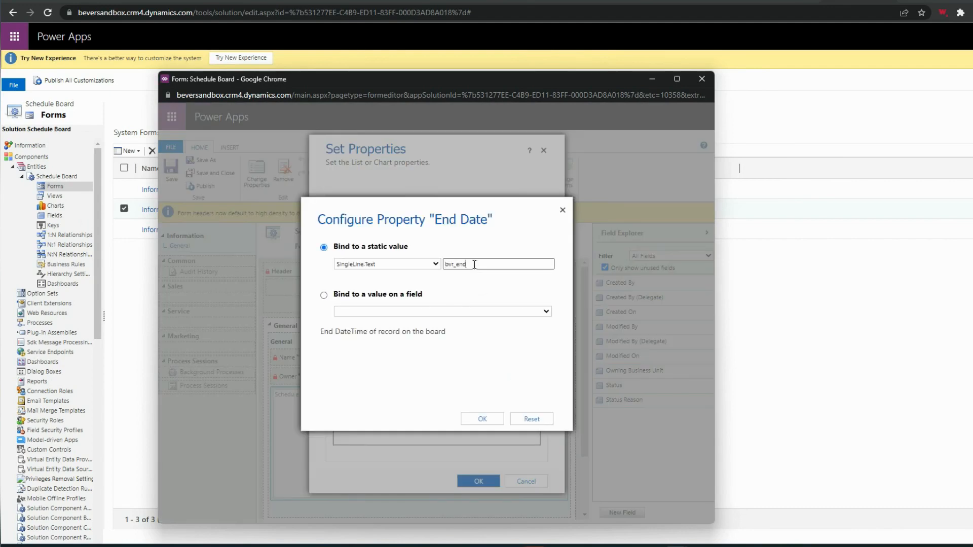
pyautogui.click(481, 419)
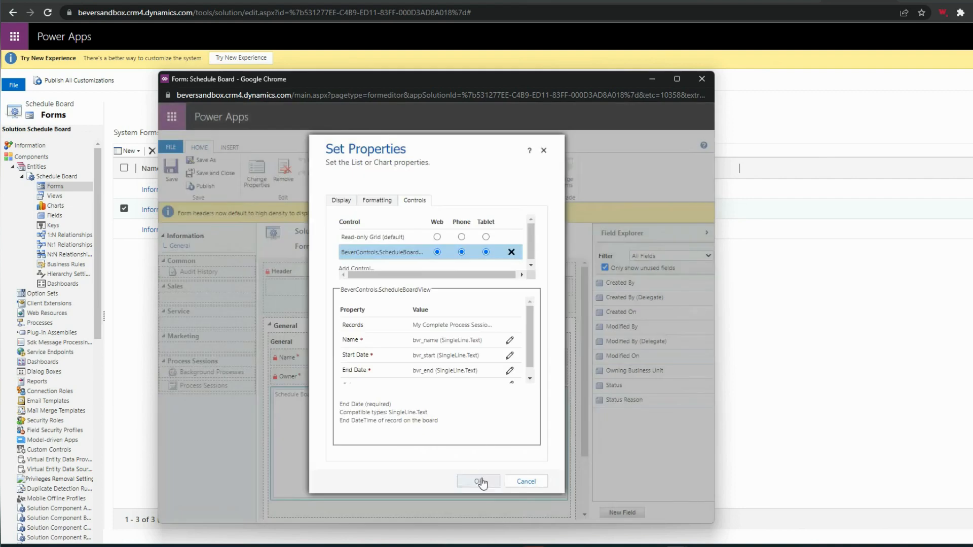
pyautogui.click(479, 481)
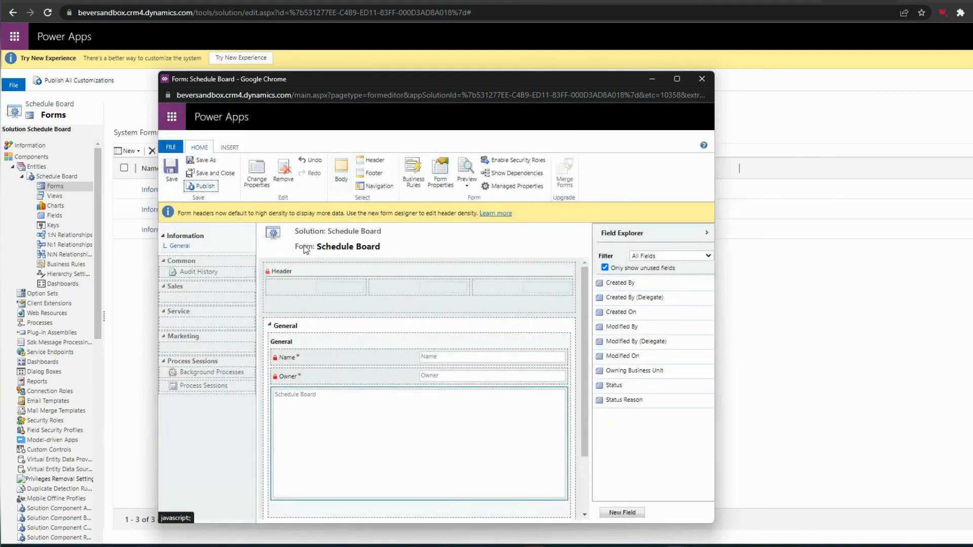
# Publish the Schedule Board form with its ScheduleBoardView subgrid control
pyautogui.click(204, 186)
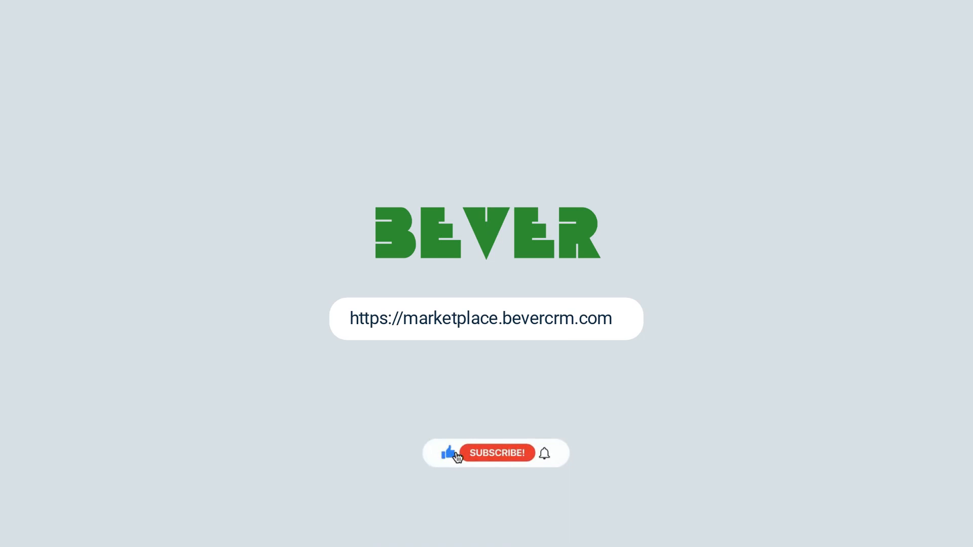
pyautogui.click(496, 452)
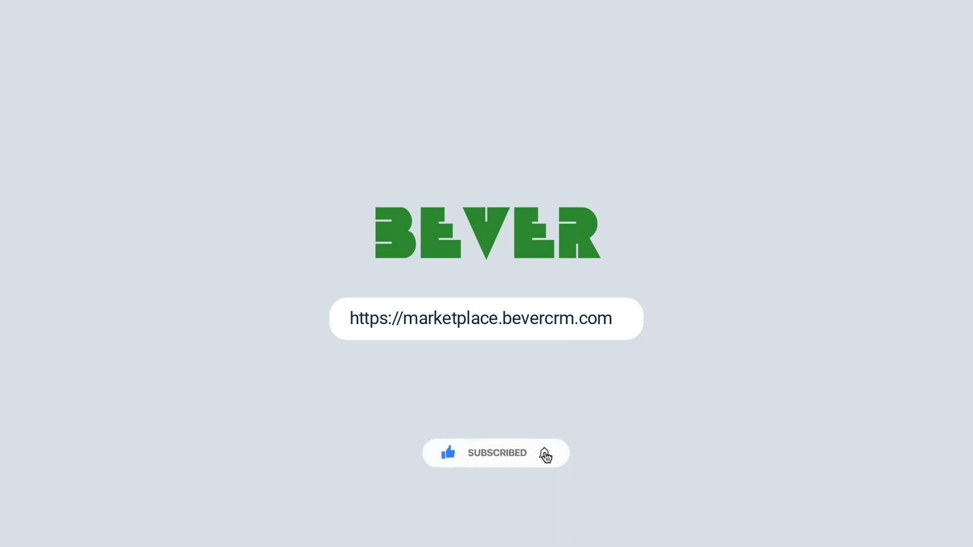